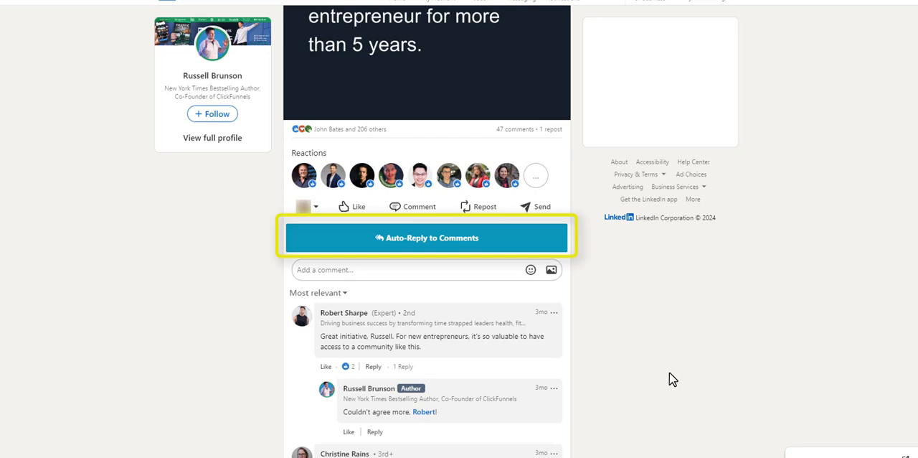
Start the Auto-Reply to Comments feature on this post to reach its lead-import settings.
{"action": "left_click", "coordinate": [426, 237]}
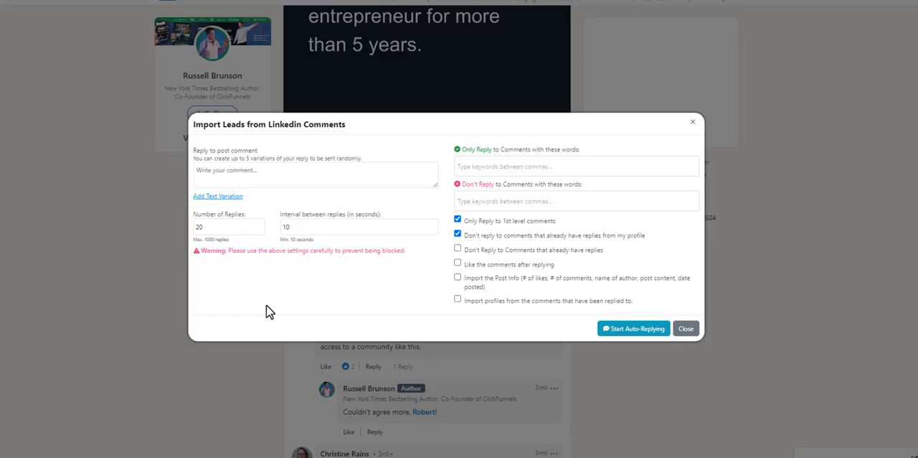
Enter "So true!" as the first reply and add a second text variation for "Thank you for your input!".
{"action": "left_click", "coordinate": [315, 174]}
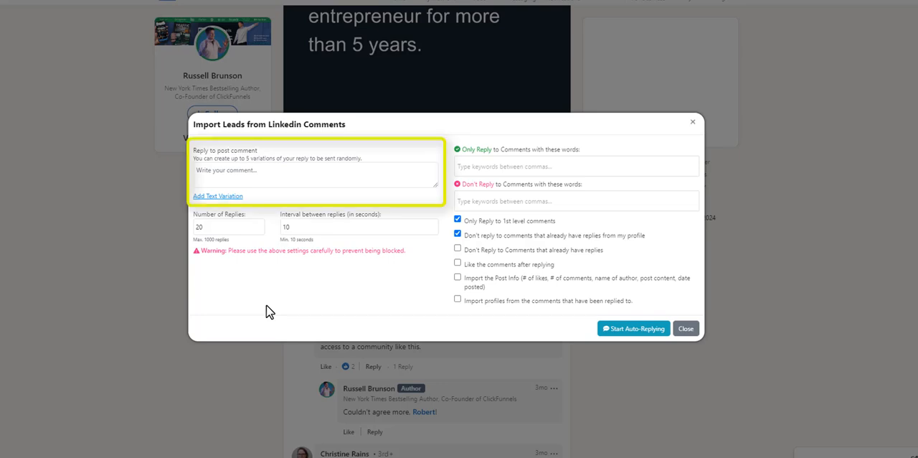
{"action": "type", "text": "So true!"}
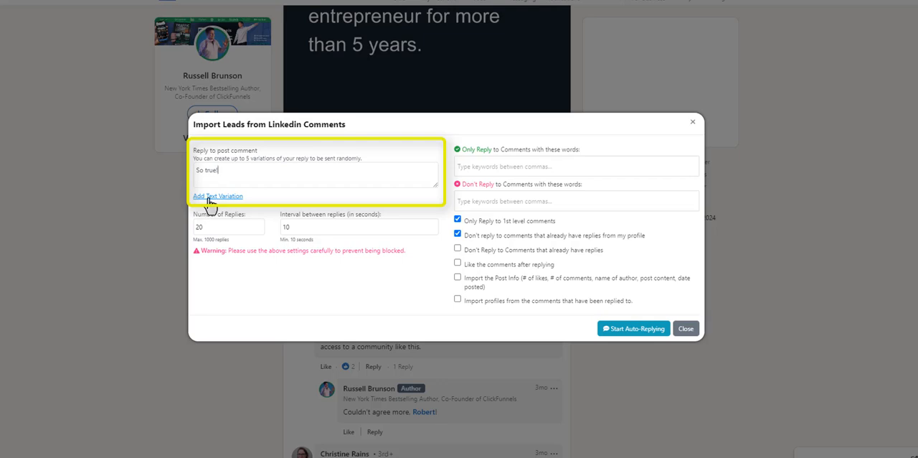
{"action": "left_click", "coordinate": [217, 196]}
{"action": "type", "text": "Thank you for your input!"}
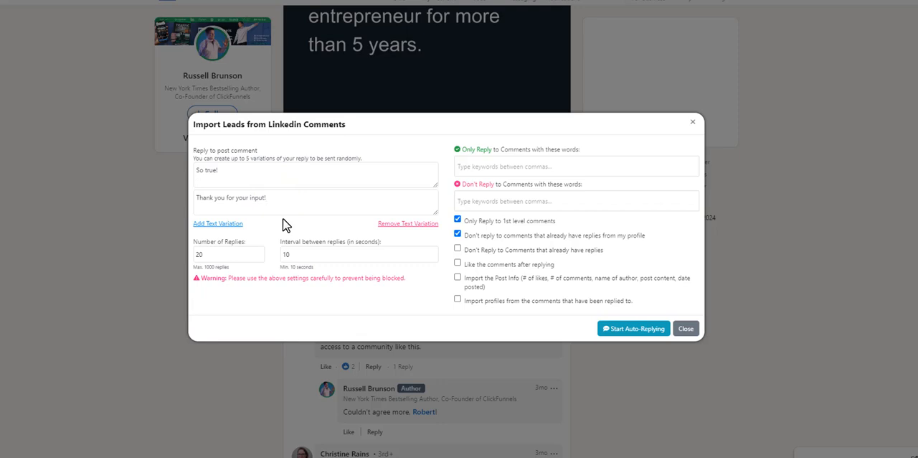
{"action": "left_click", "coordinate": [228, 255]}
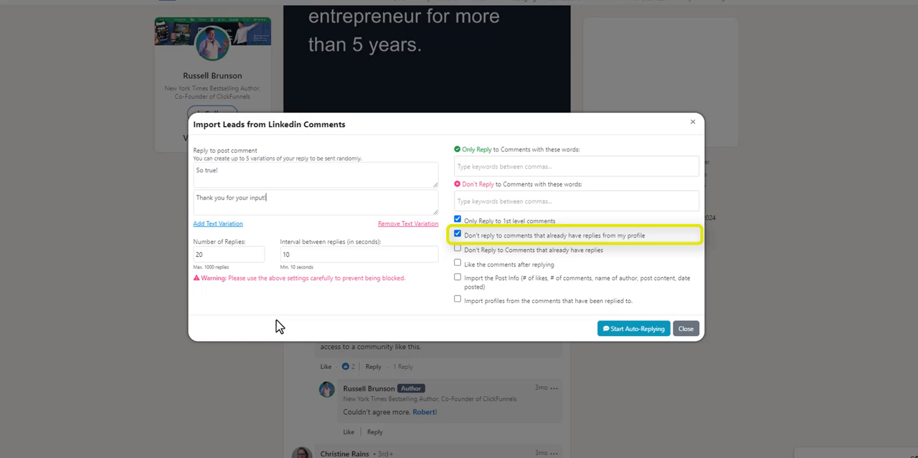
{"action": "mouse_move", "coordinate": [443, 249]}
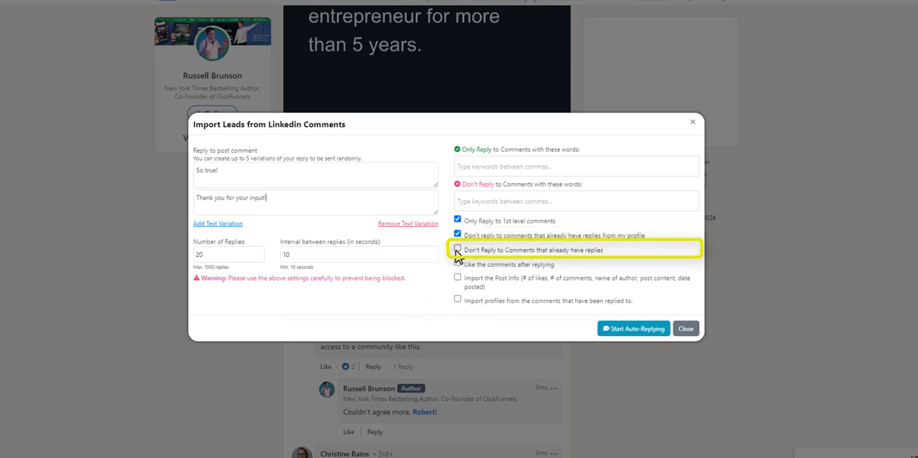
{"action": "mouse_move", "coordinate": [458, 264]}
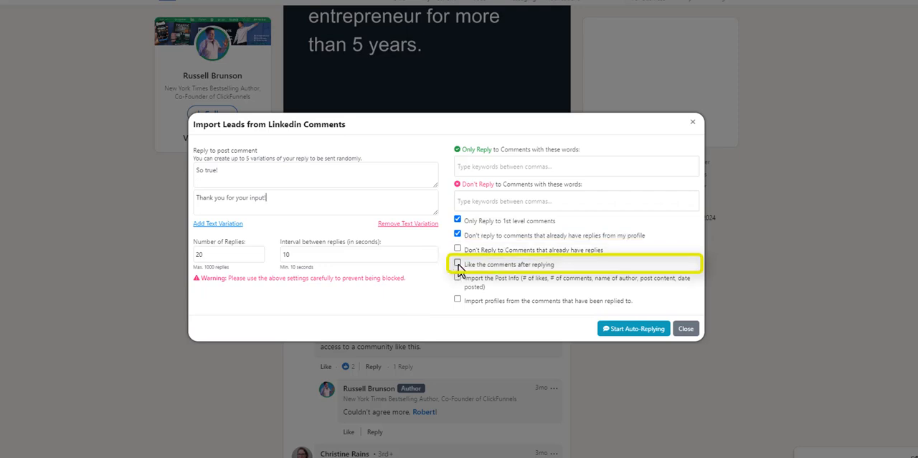
Enable liking replied comments, importing the post info, and importing replied commenters' profiles.
{"action": "left_click", "coordinate": [458, 262]}
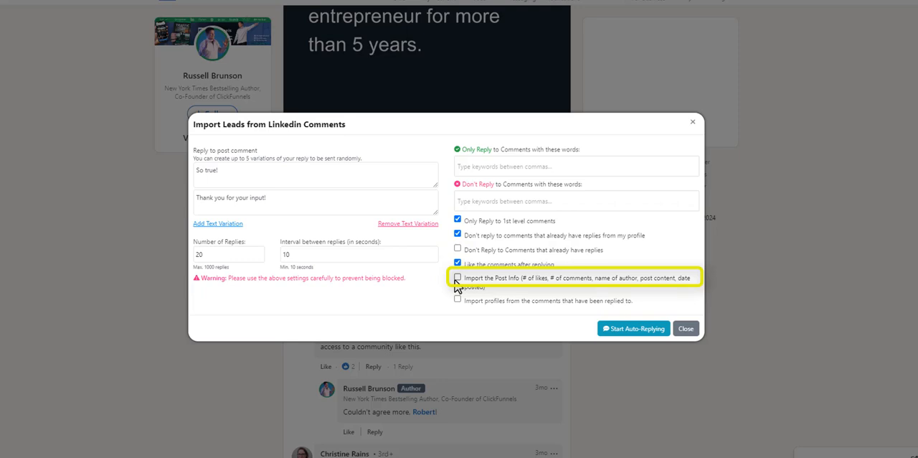
{"action": "mouse_move", "coordinate": [458, 286]}
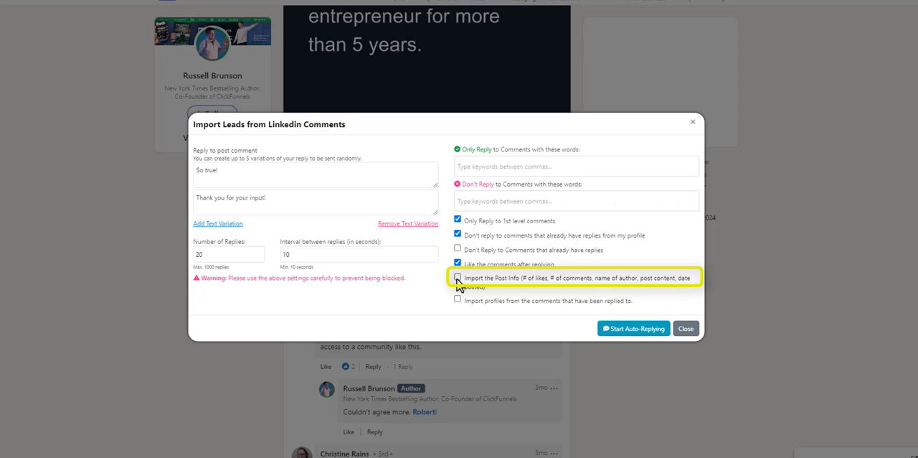
{"action": "left_click", "coordinate": [457, 278]}
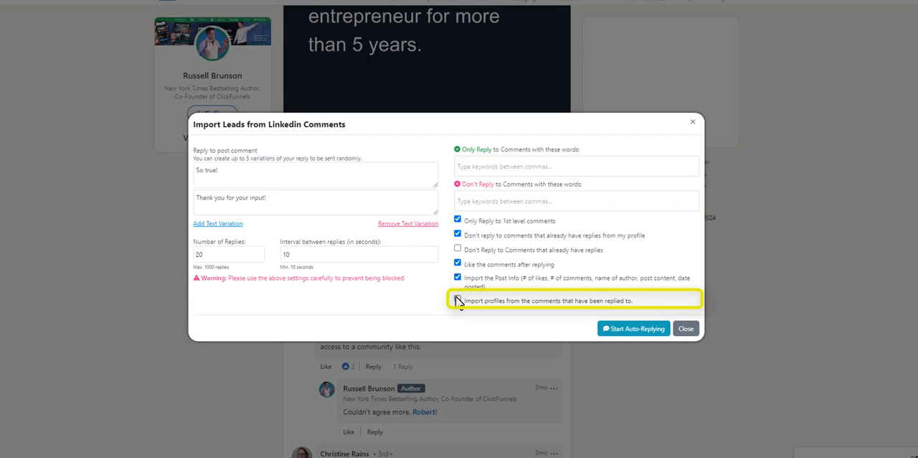
{"action": "left_click", "coordinate": [457, 300]}
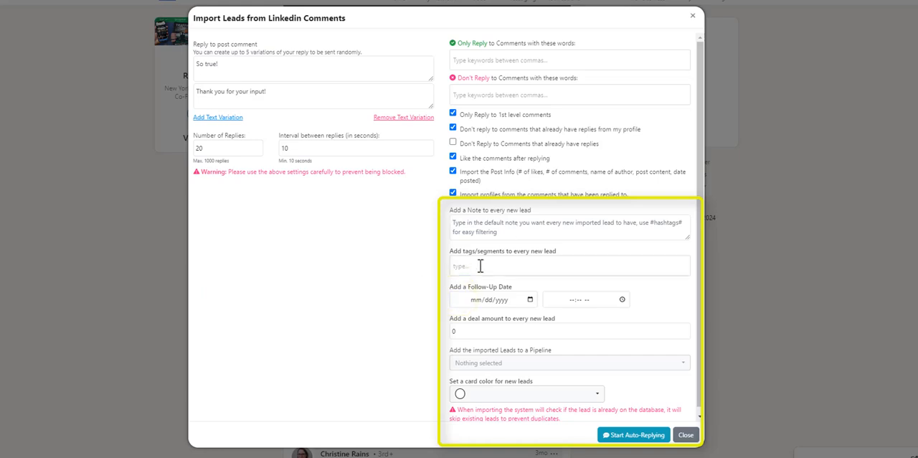
Tag new leads as Warm Lead and place them in the Imported Prospects pipeline stage.
{"action": "left_click", "coordinate": [567, 266]}
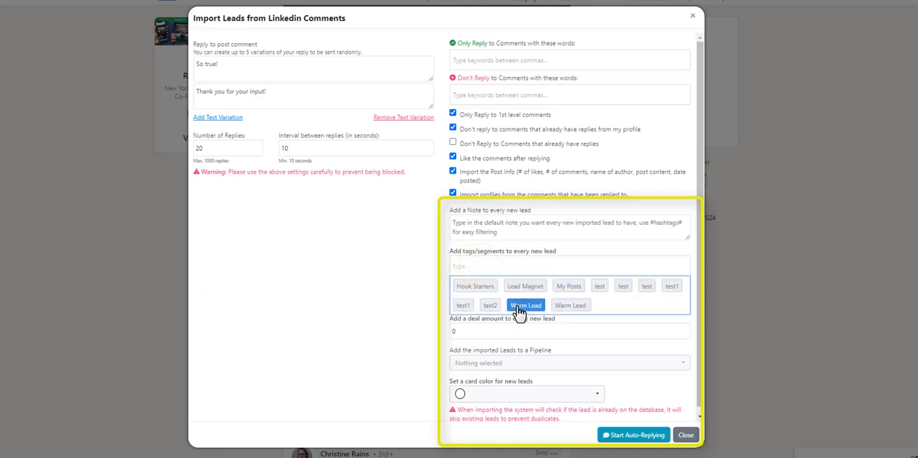
{"action": "left_click", "coordinate": [525, 304]}
{"action": "type", "text": "1000"}
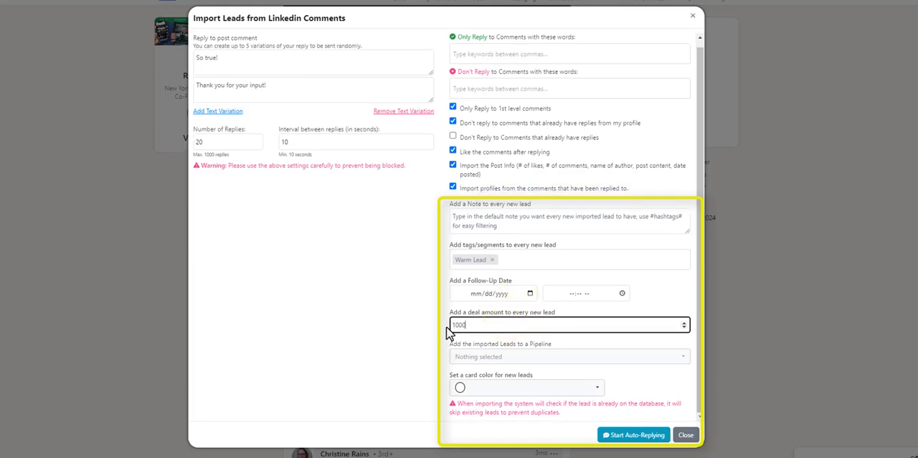
{"action": "mouse_move", "coordinate": [440, 358]}
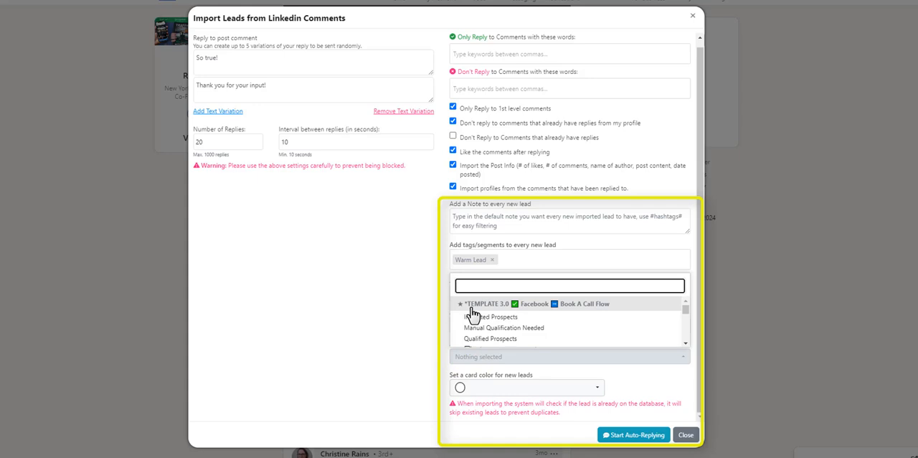
{"action": "scroll", "scroll_direction": "down", "scroll_amount": 3}
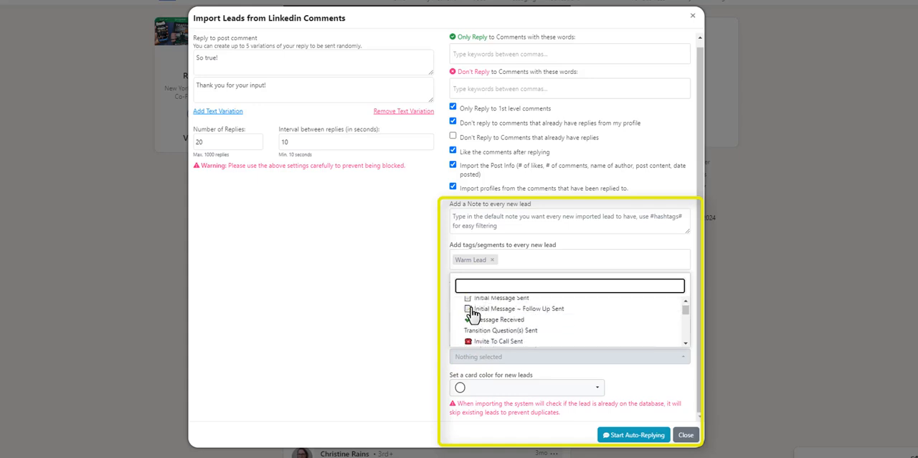
{"action": "scroll", "scroll_direction": "down", "scroll_amount": 3}
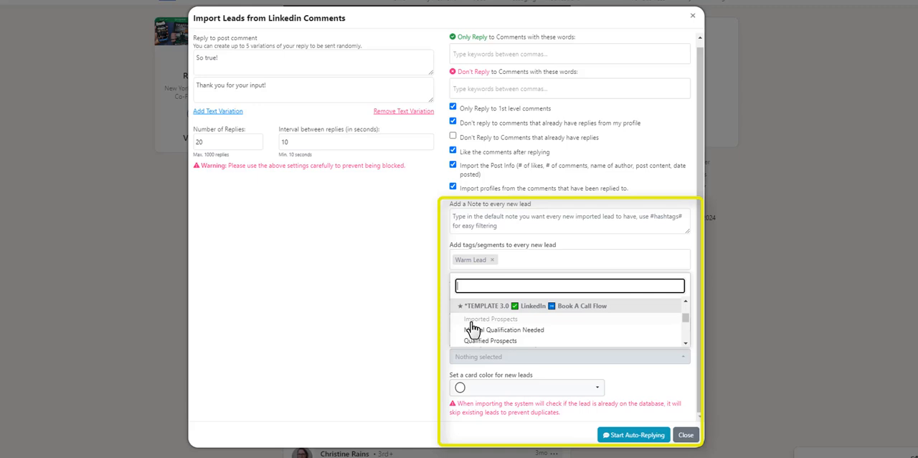
{"action": "left_click", "coordinate": [491, 318]}
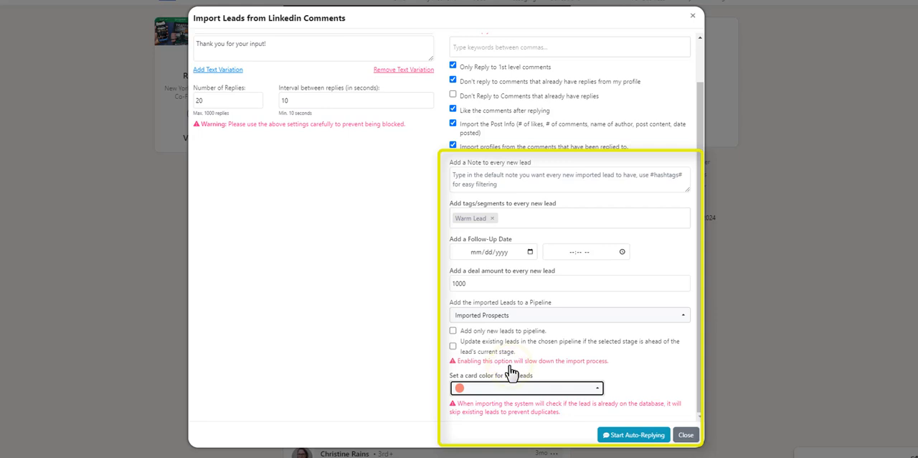
{"action": "mouse_move", "coordinate": [562, 356]}
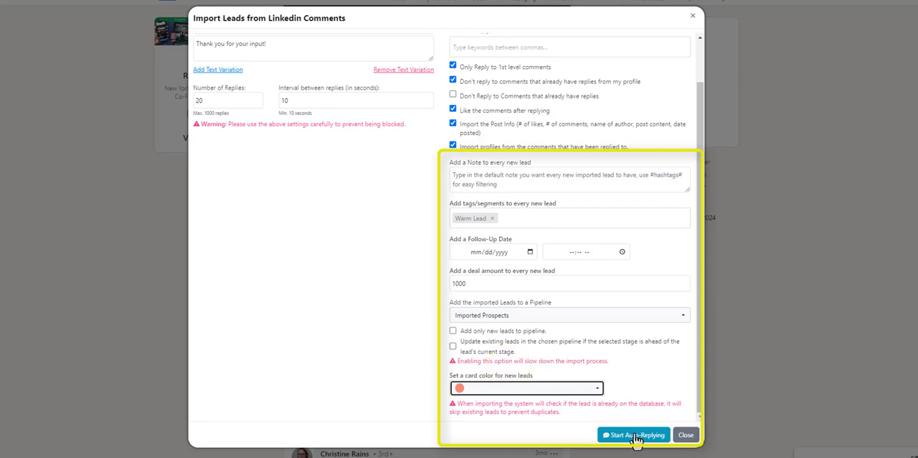
Start auto-replying to import the commenters as leads, then dismiss the results summary.
{"action": "left_click", "coordinate": [633, 435]}
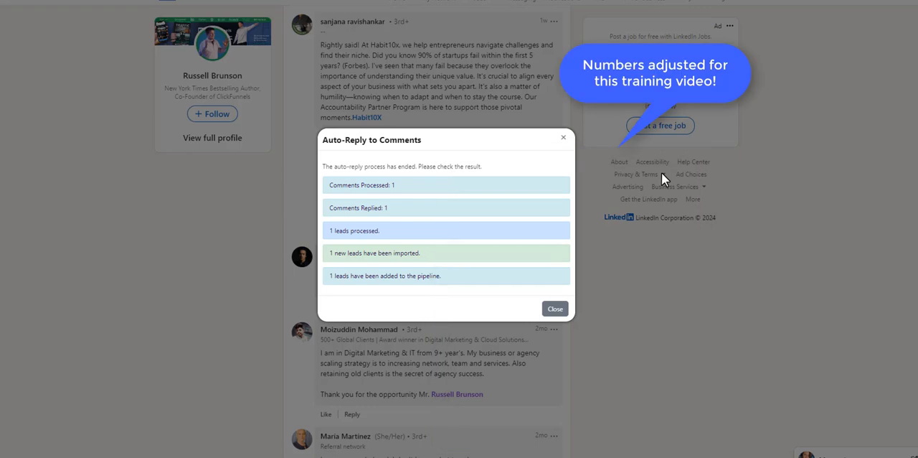
{"action": "mouse_move", "coordinate": [597, 337]}
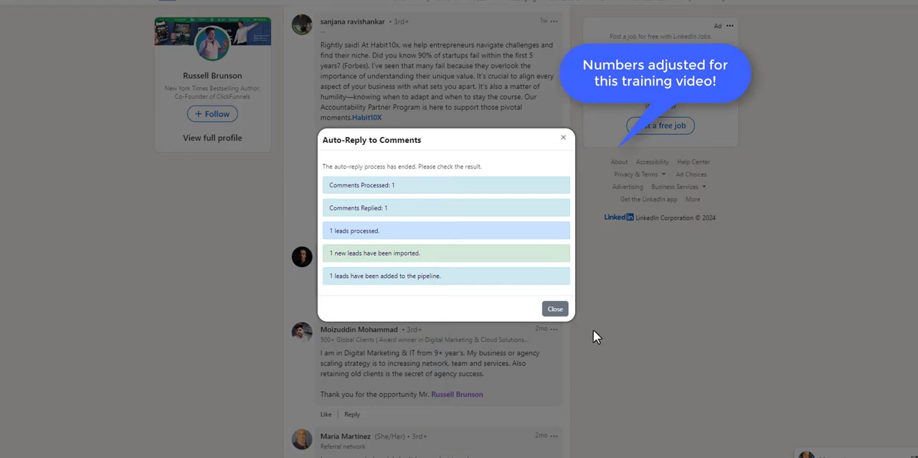
{"action": "left_click", "coordinate": [555, 309]}
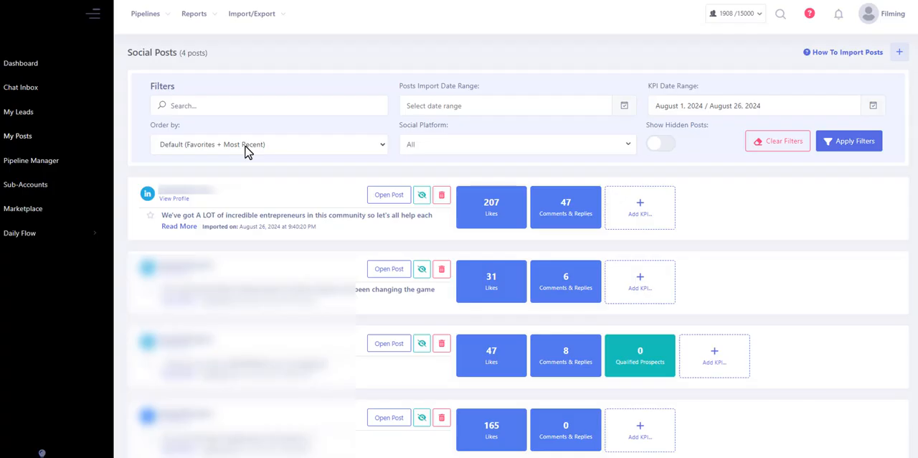